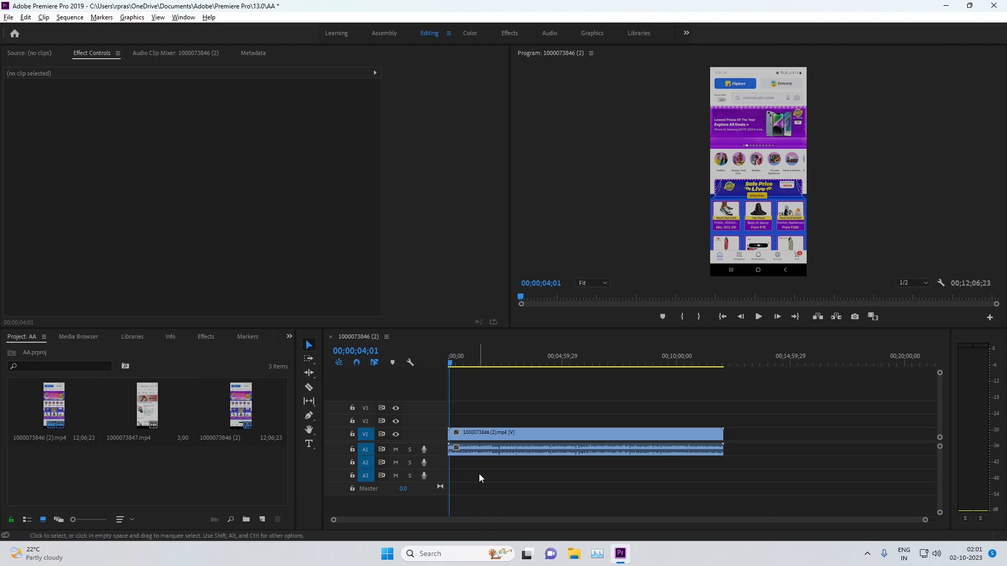
{"action": "mouse_move", "coordinate": [835, 459]}
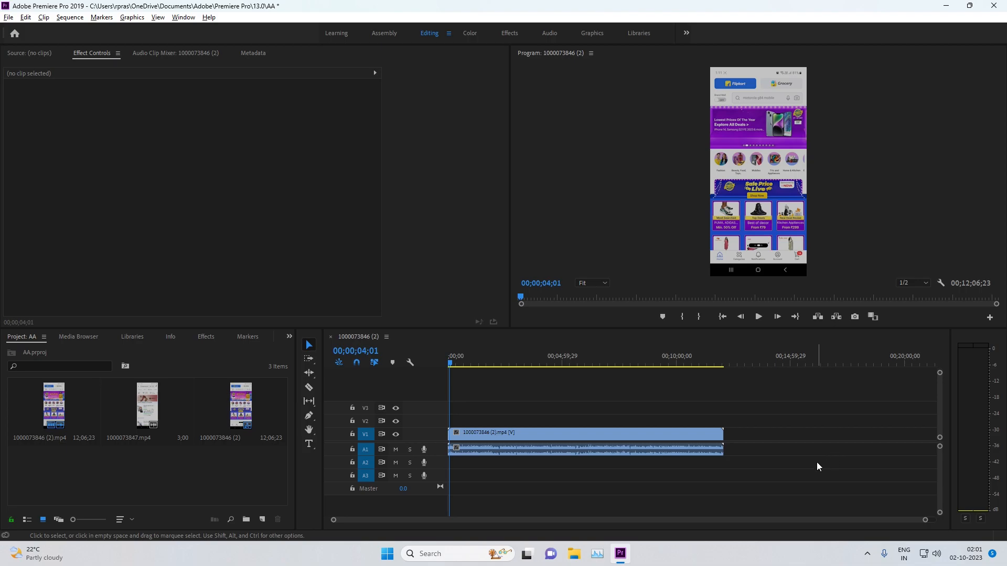
- Play the phone-screen sequence and stop at 00;00;07;00 on the pink fashion banner frame
{"action": "left_click", "coordinate": [759, 316]}
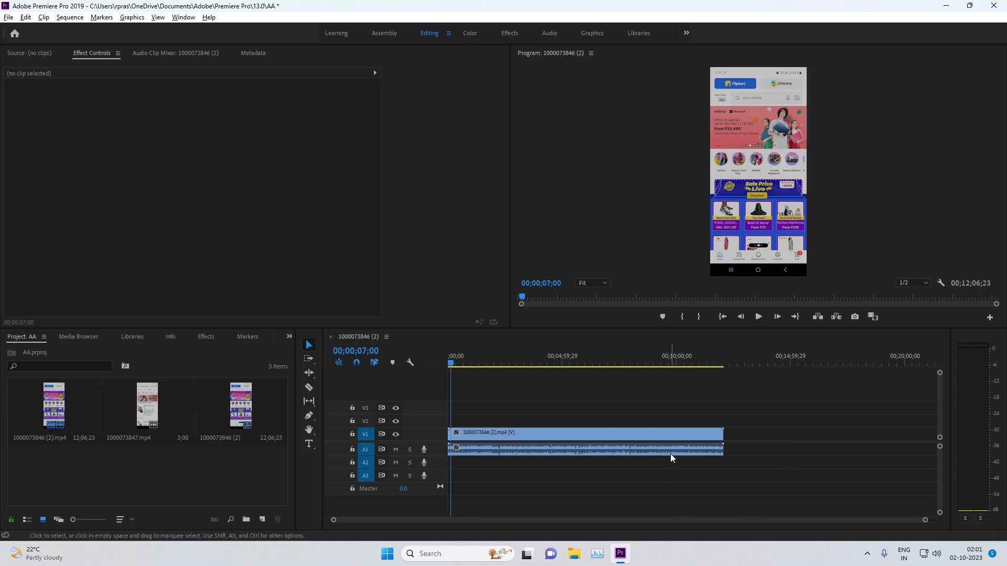
{"action": "mouse_move", "coordinate": [768, 151]}
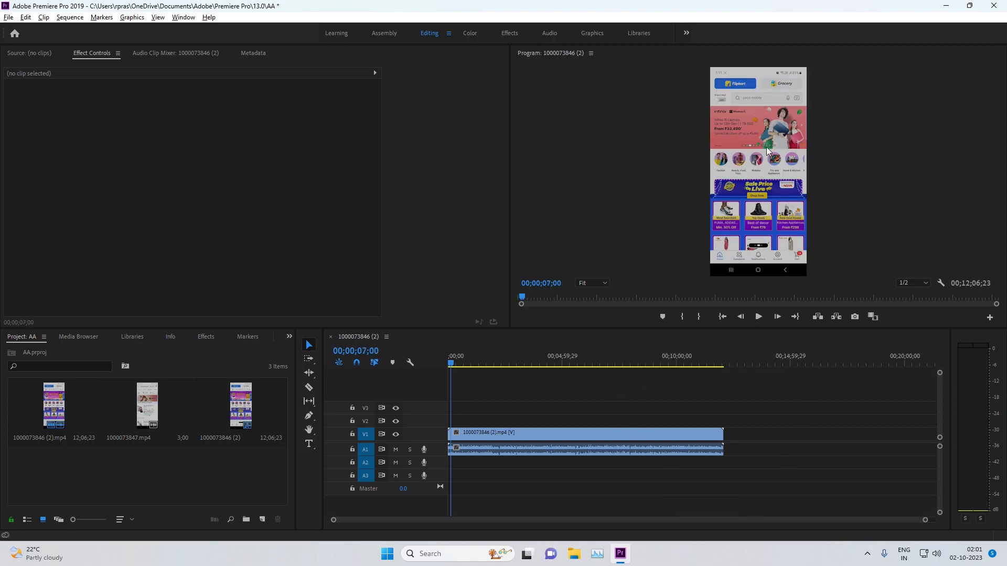
{"action": "mouse_move", "coordinate": [803, 155]}
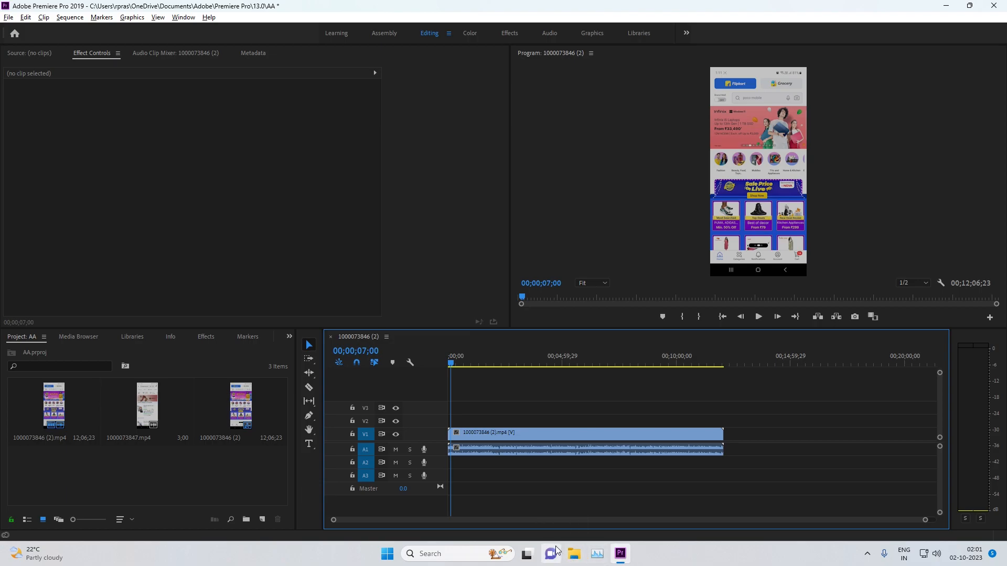
{"action": "mouse_move", "coordinate": [555, 489]}
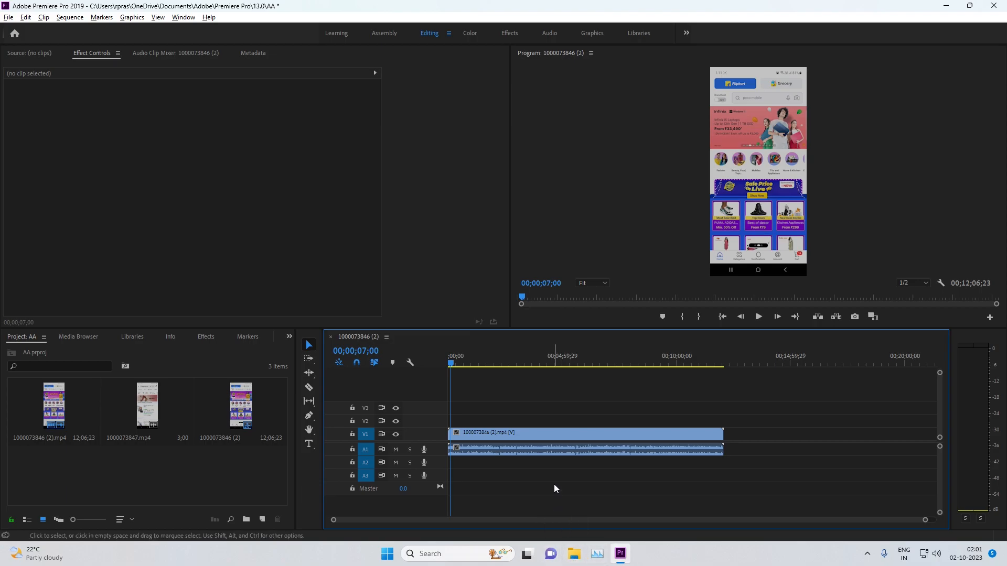
{"action": "mouse_move", "coordinate": [567, 490]}
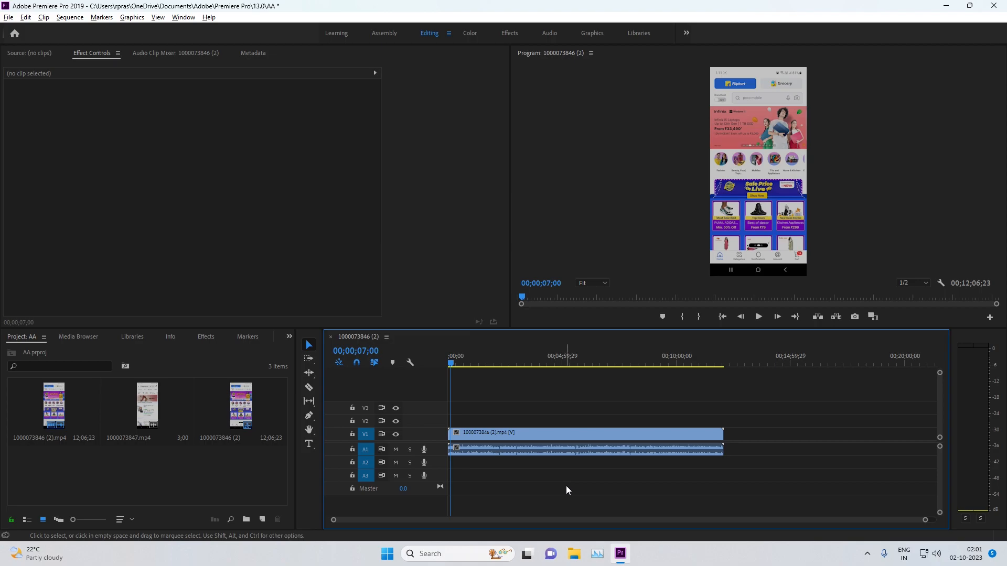
{"action": "mouse_move", "coordinate": [541, 511]}
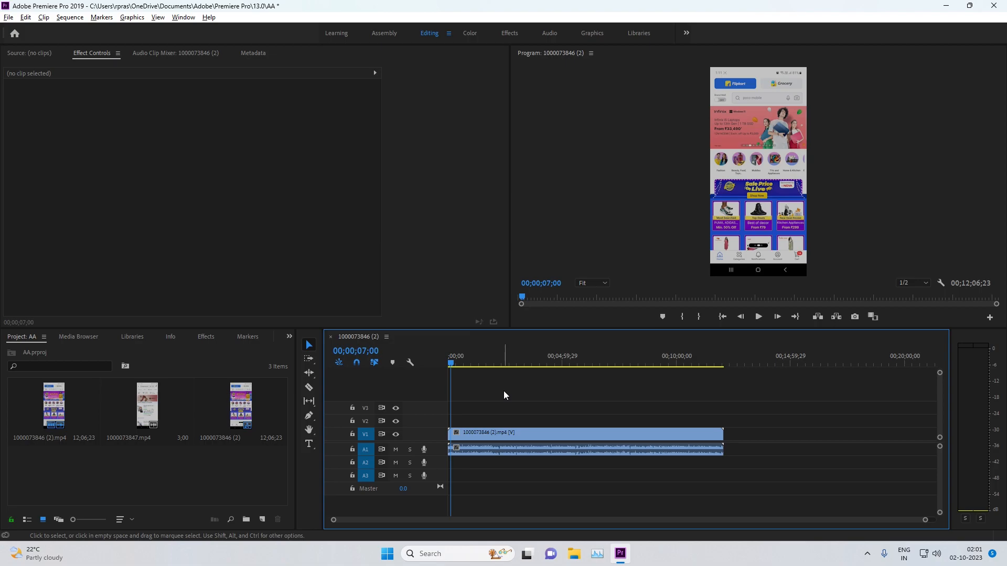
{"action": "mouse_move", "coordinate": [504, 389]}
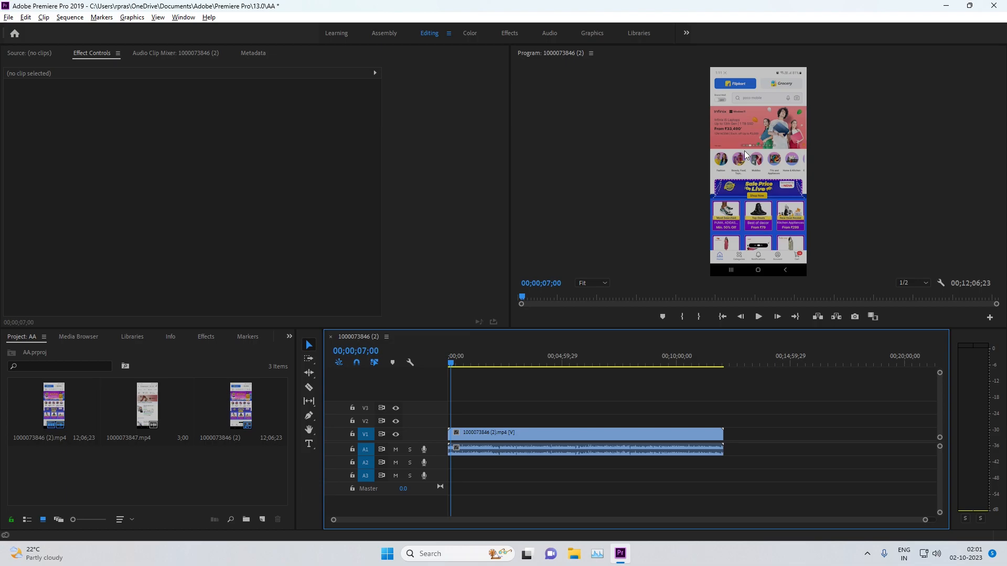
{"action": "mouse_move", "coordinate": [579, 291]}
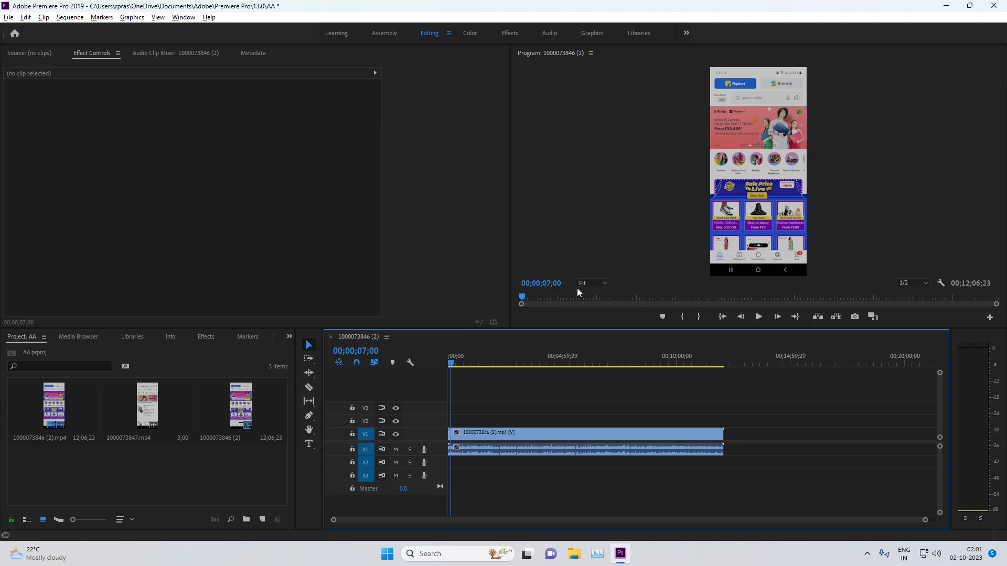
- Switch the Program Monitor playback resolution from 1/2 to Full
{"action": "left_click", "coordinate": [925, 283]}
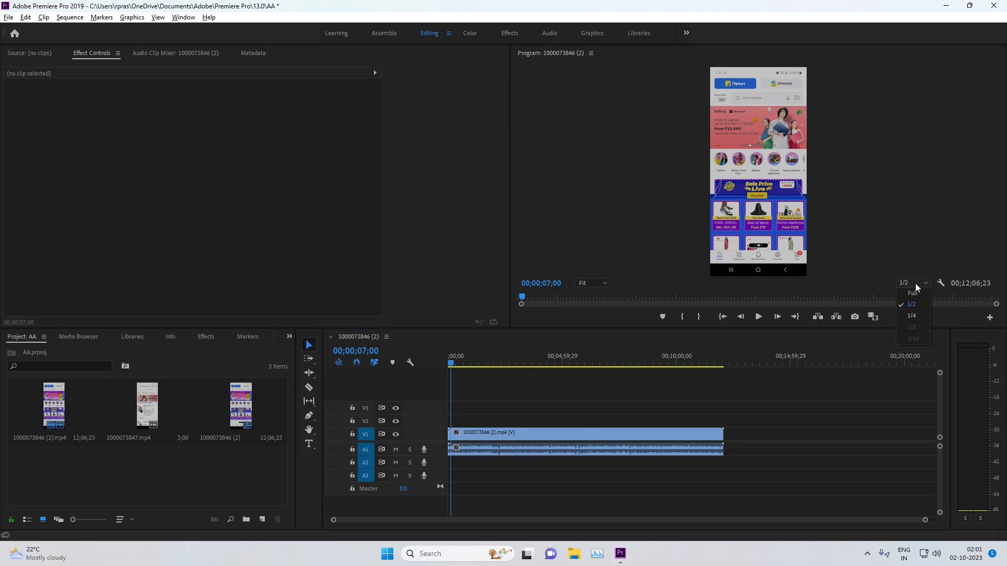
{"action": "left_click", "coordinate": [911, 294]}
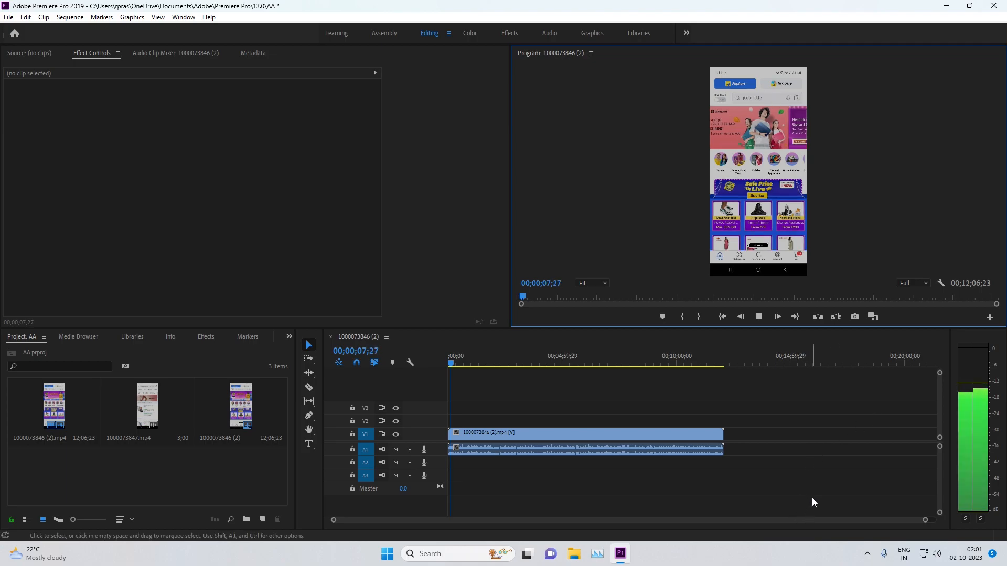